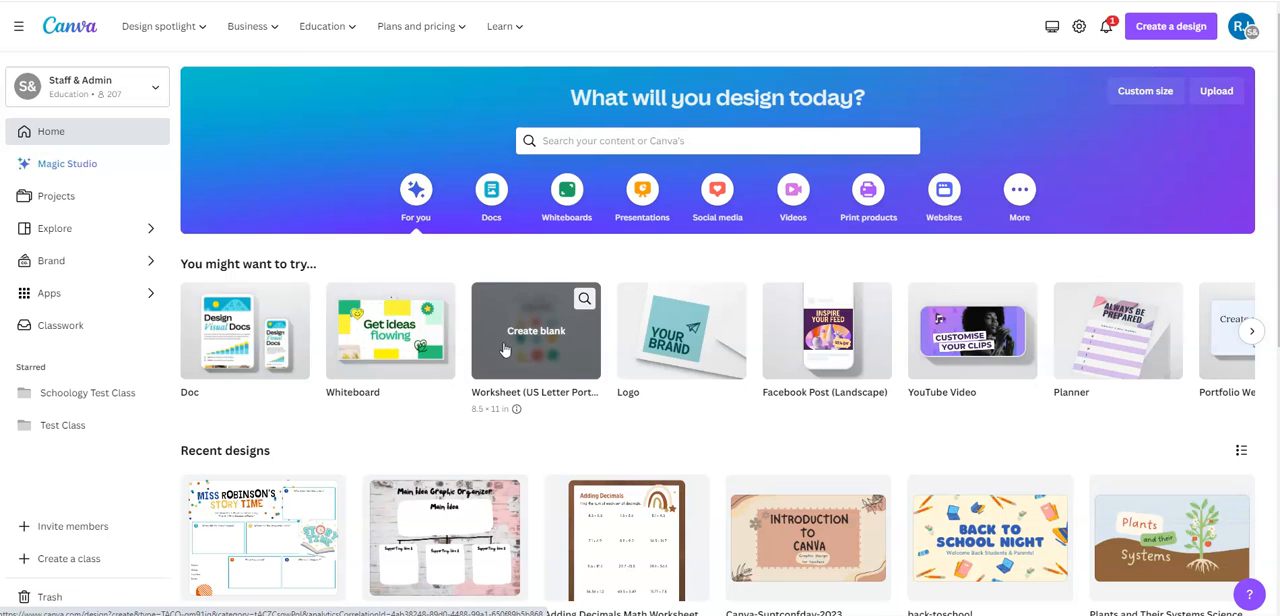
- Open the Light Sea Green Graphic Organizer design from Projects in the editor
click(56, 196)
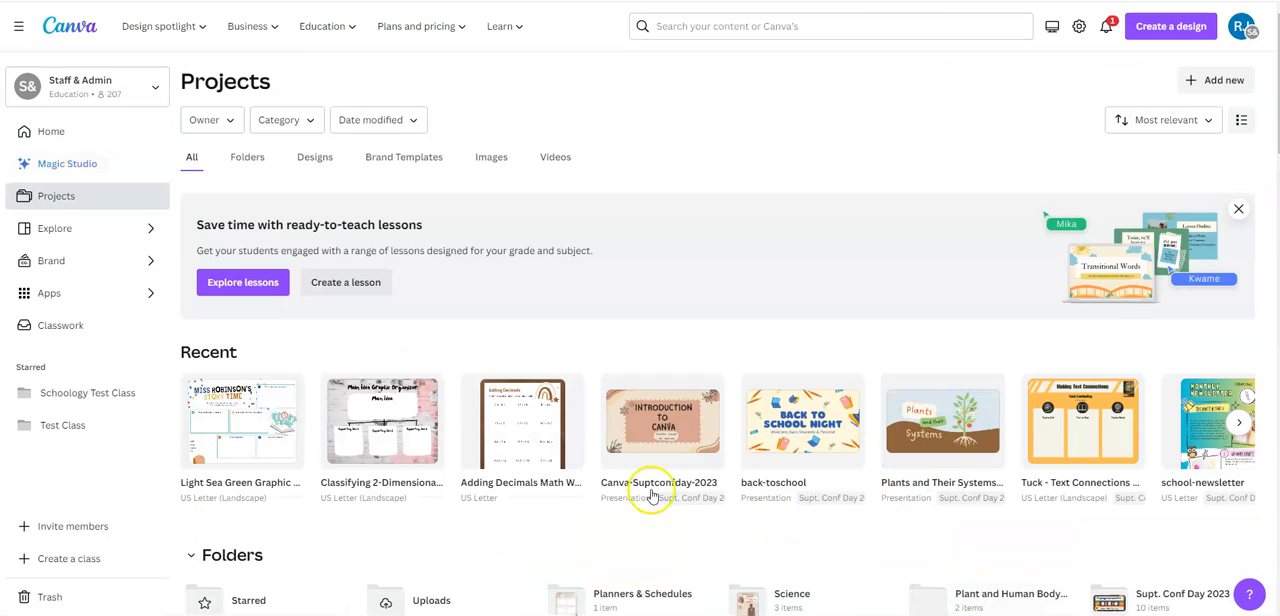
click(240, 420)
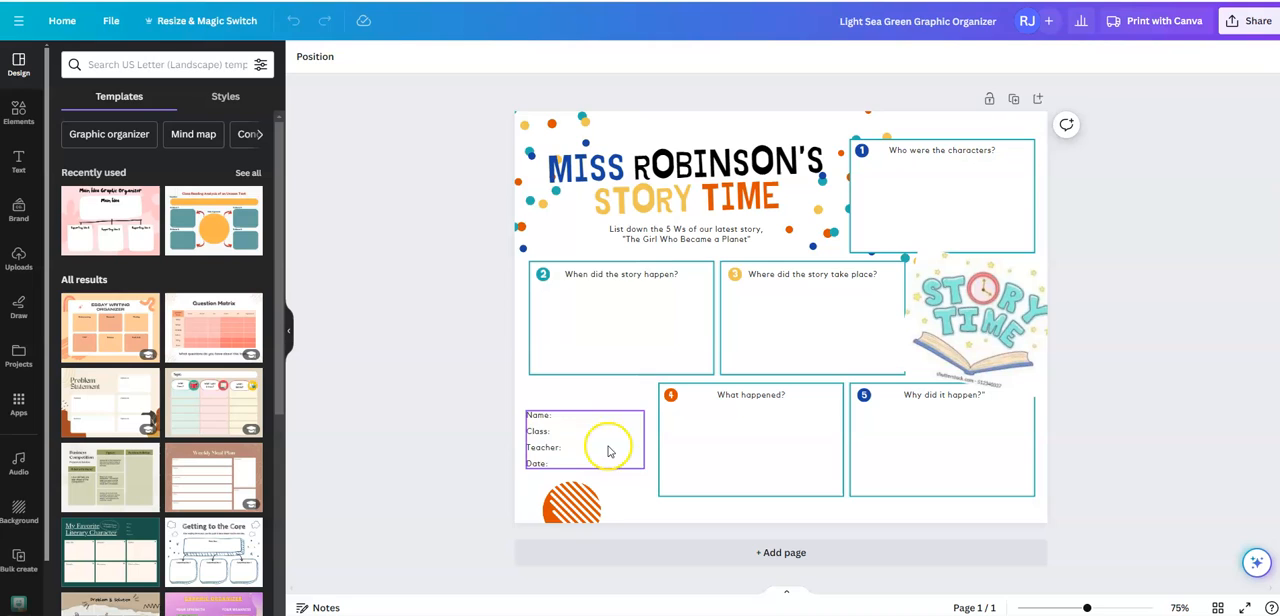
click(686, 234)
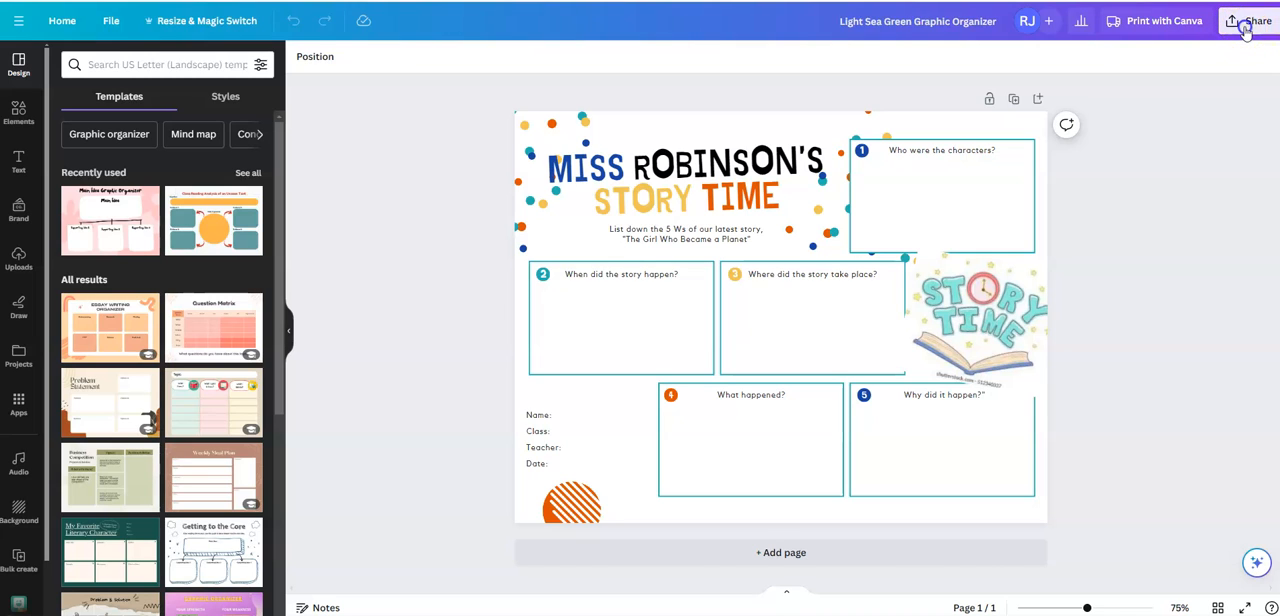
- Bring up the Share this design panel for the Story Time worksheet
click(1256, 20)
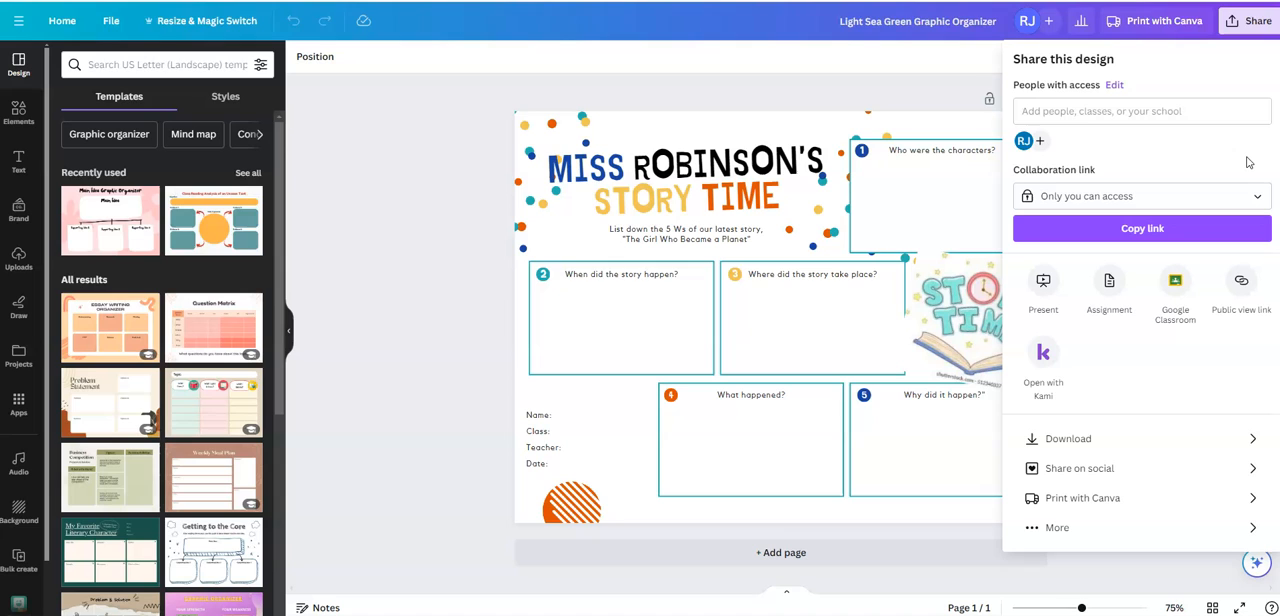
mouse_move(1084, 284)
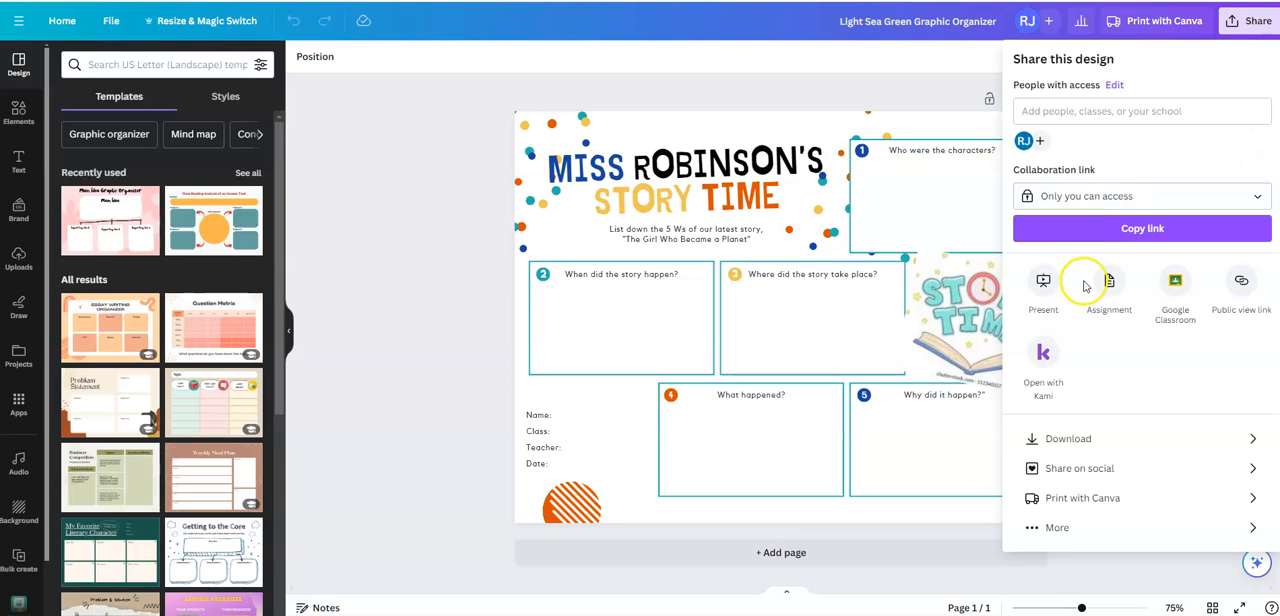
mouse_move(1242, 316)
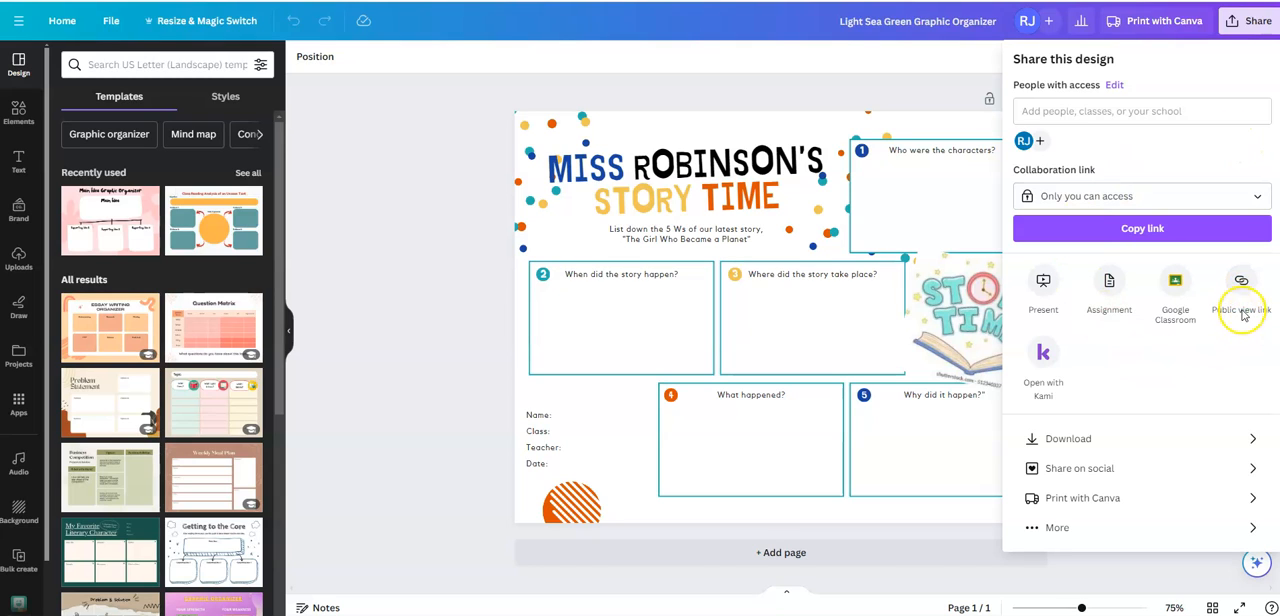
mouse_move(1240, 284)
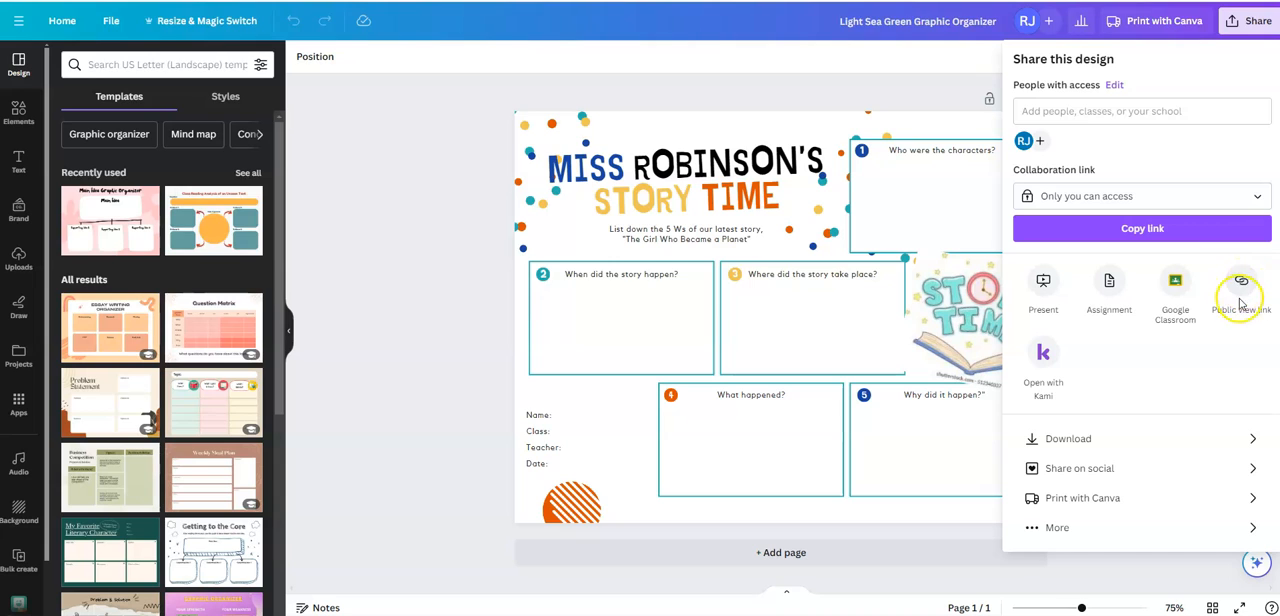
- Create a public view link for the design and copy its URL to the clipboard
click(1240, 288)
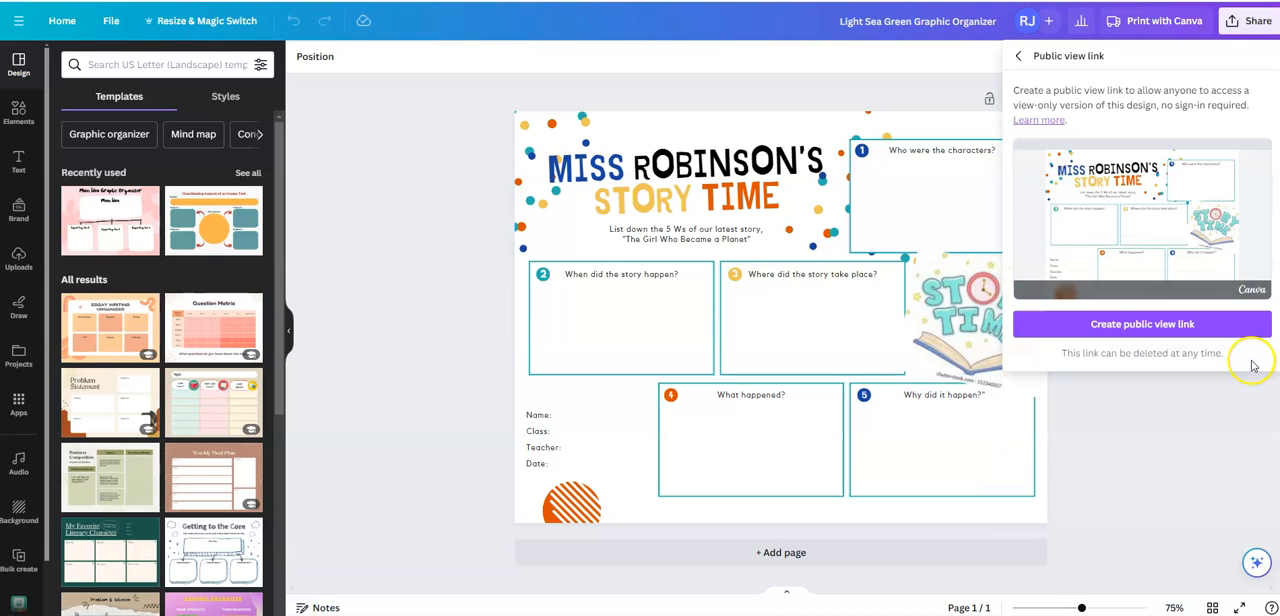
mouse_move(1100, 312)
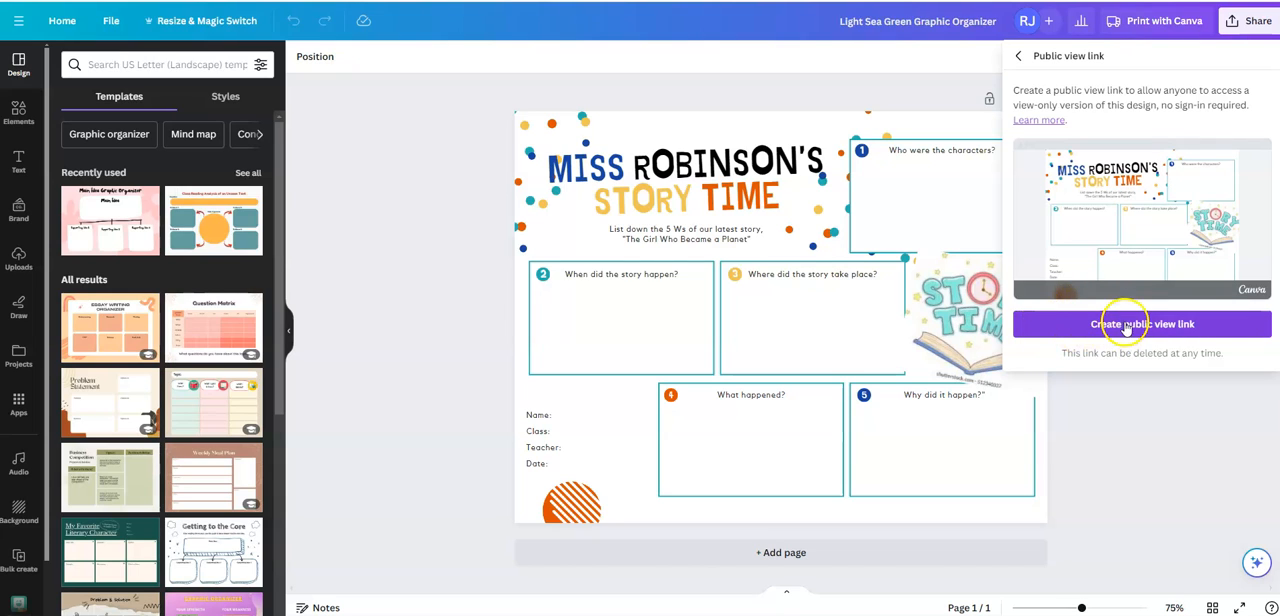
click(1140, 324)
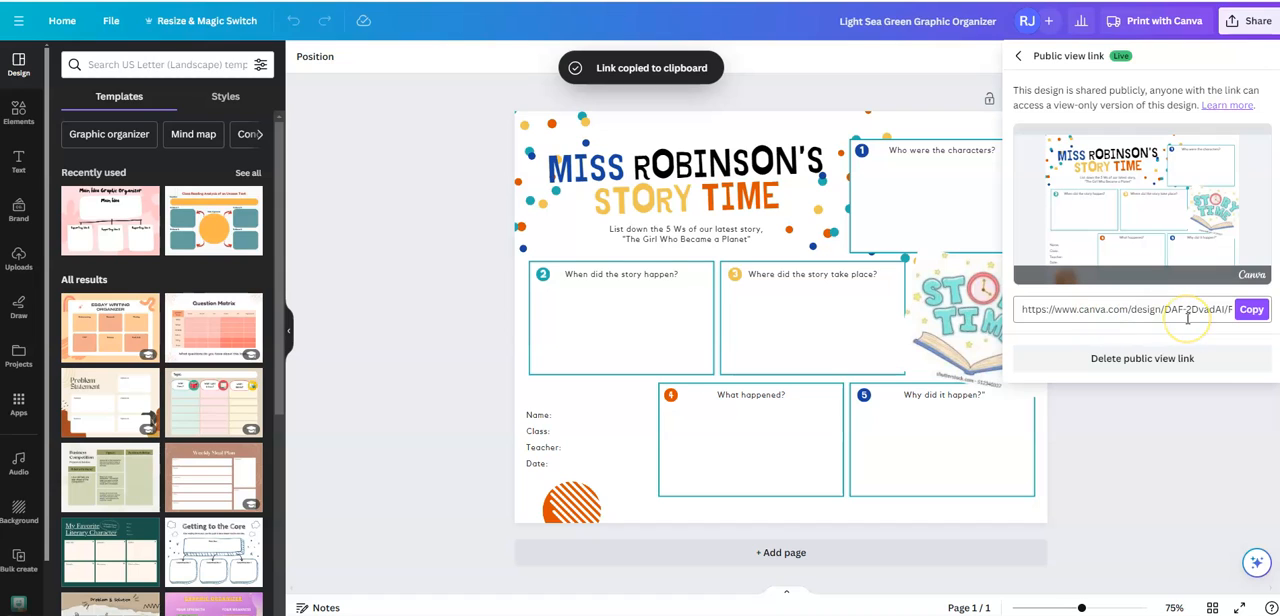
click(690, 180)
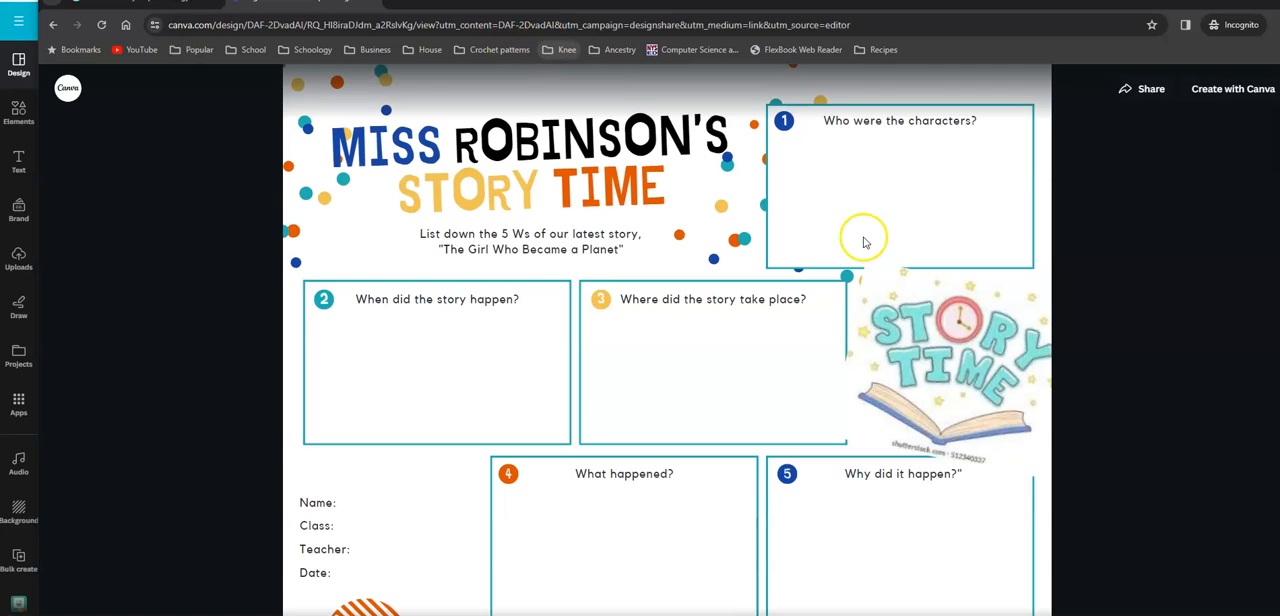
mouse_move(1070, 318)
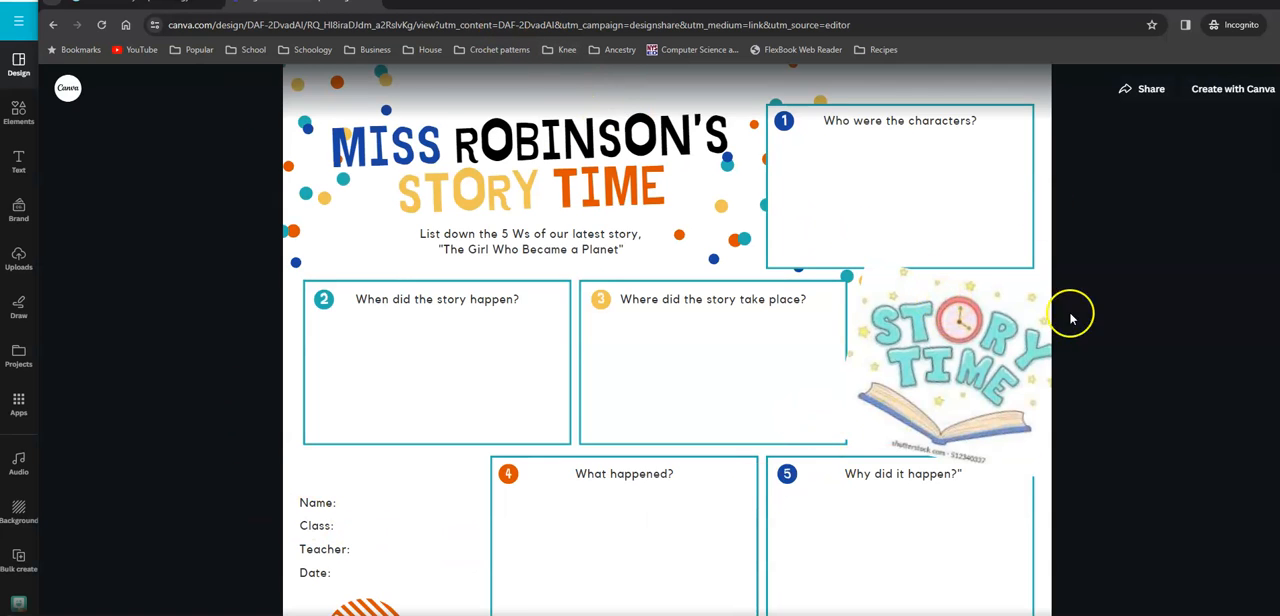
mouse_move(392, 352)
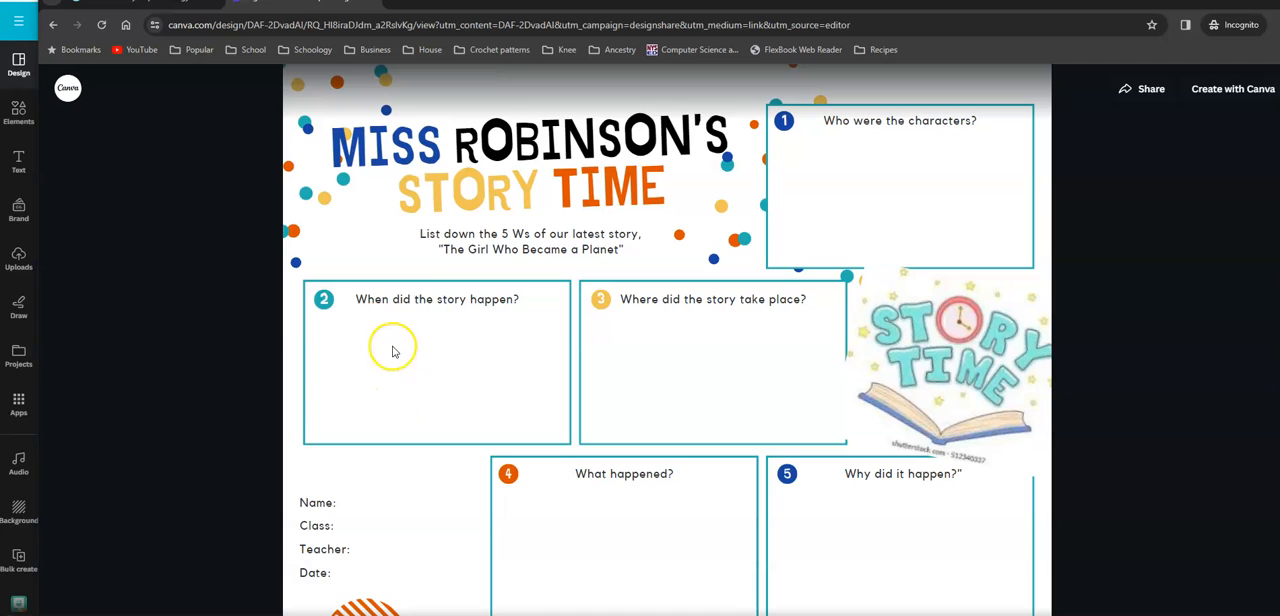
mouse_move(384, 362)
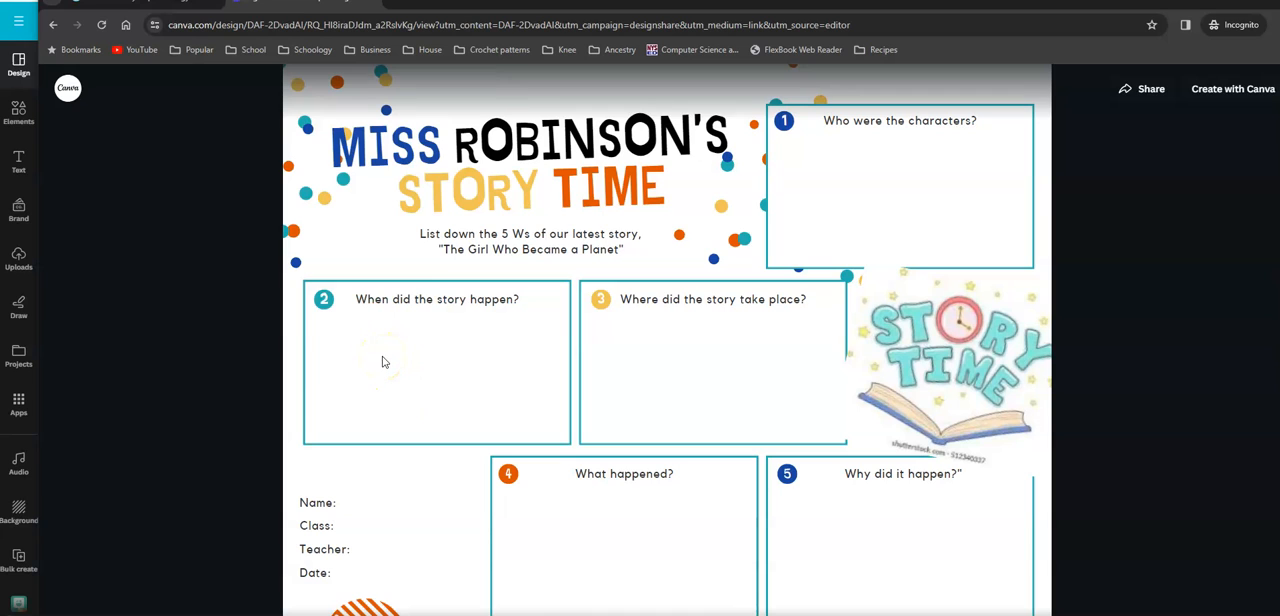